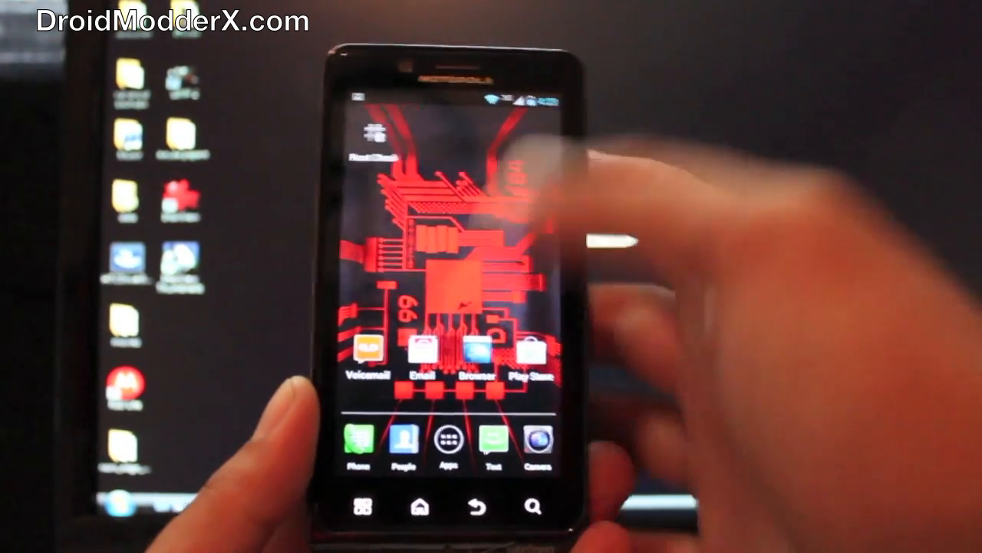
- From the app drawer, go into Settings and then About phone
click(445, 442)
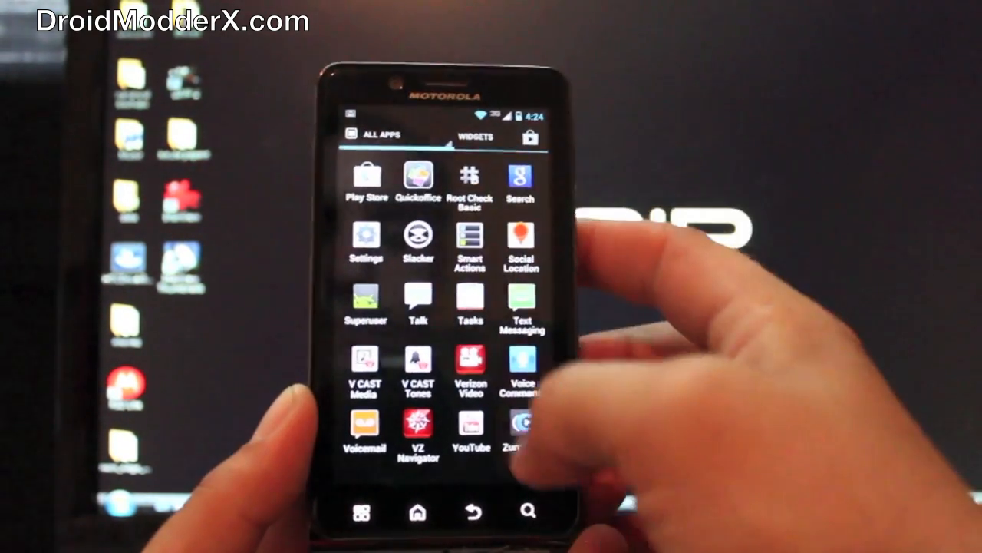
click(365, 235)
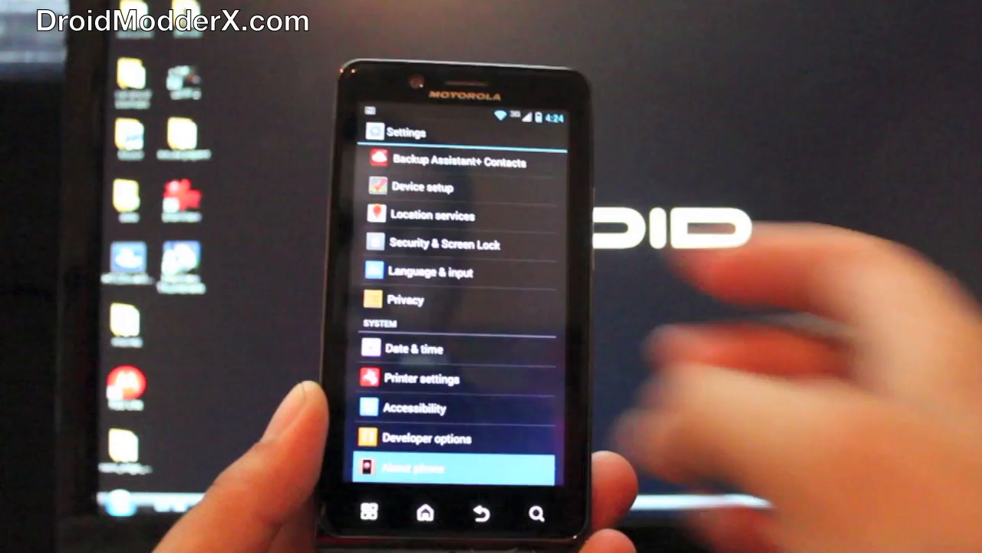
click(408, 470)
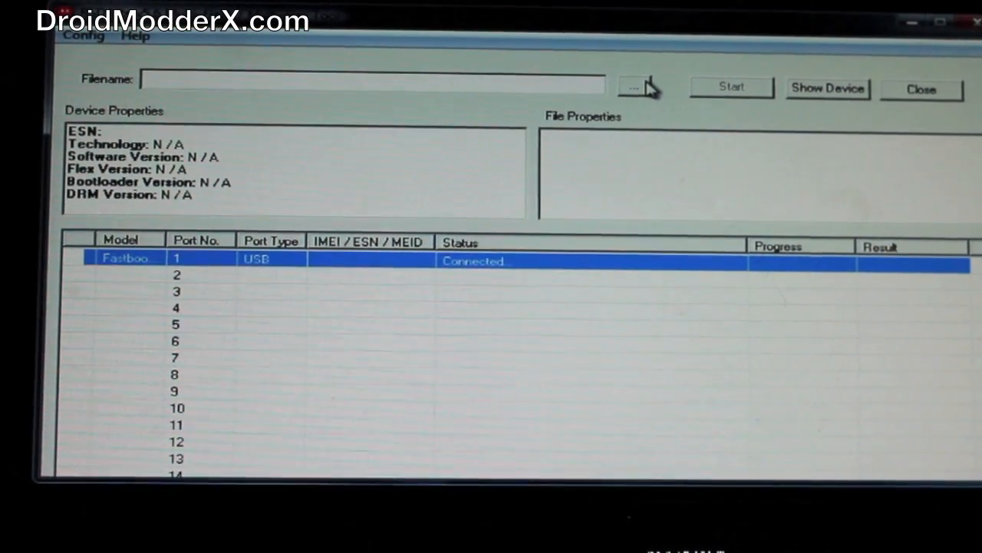
- Load the VRZ_XT875_5.9.902 firmware package and allow overwriting its previously extracted folder
click(635, 86)
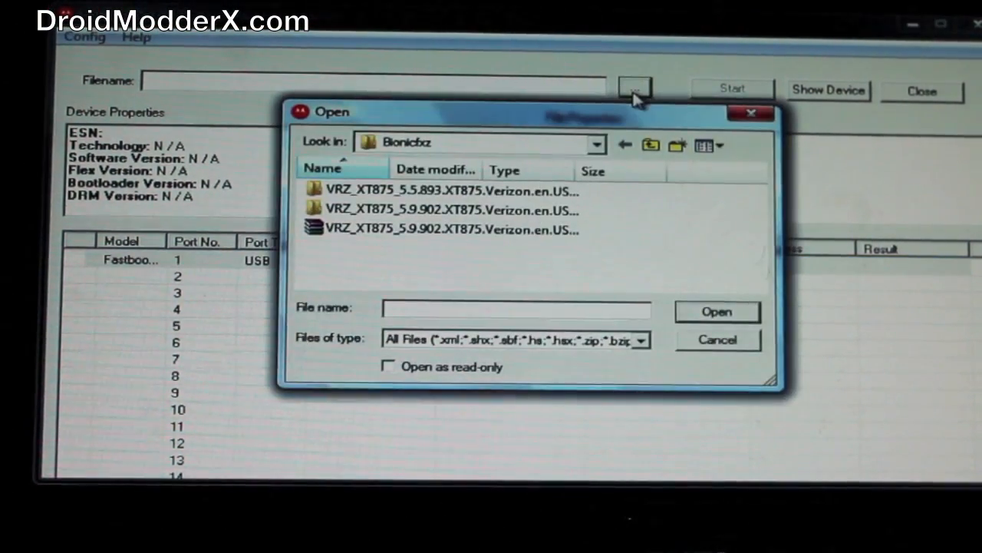
click(452, 230)
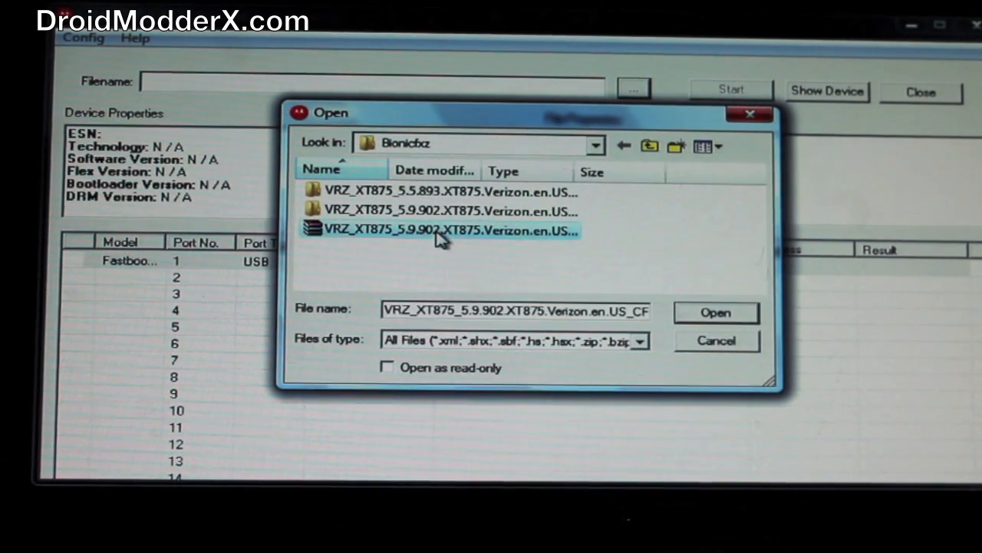
click(715, 312)
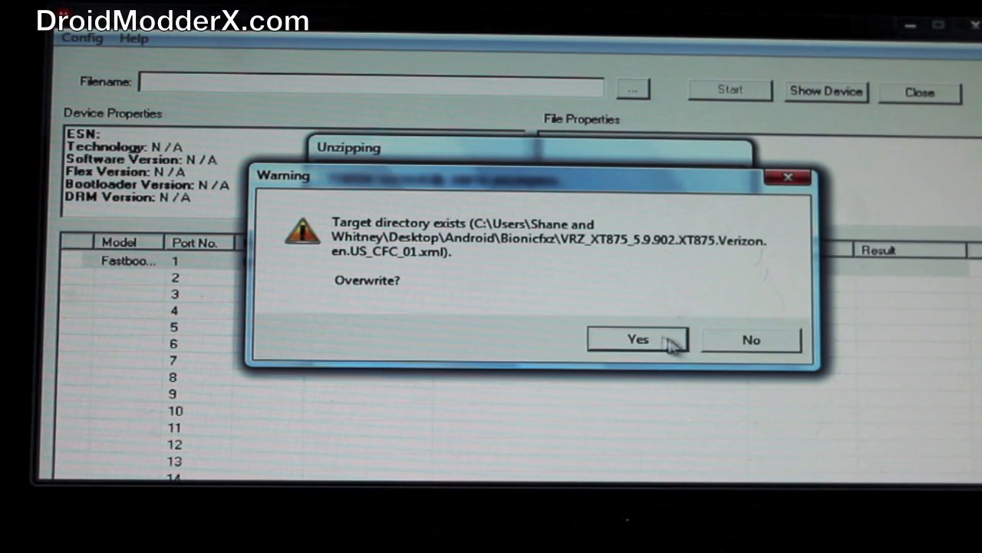
click(636, 339)
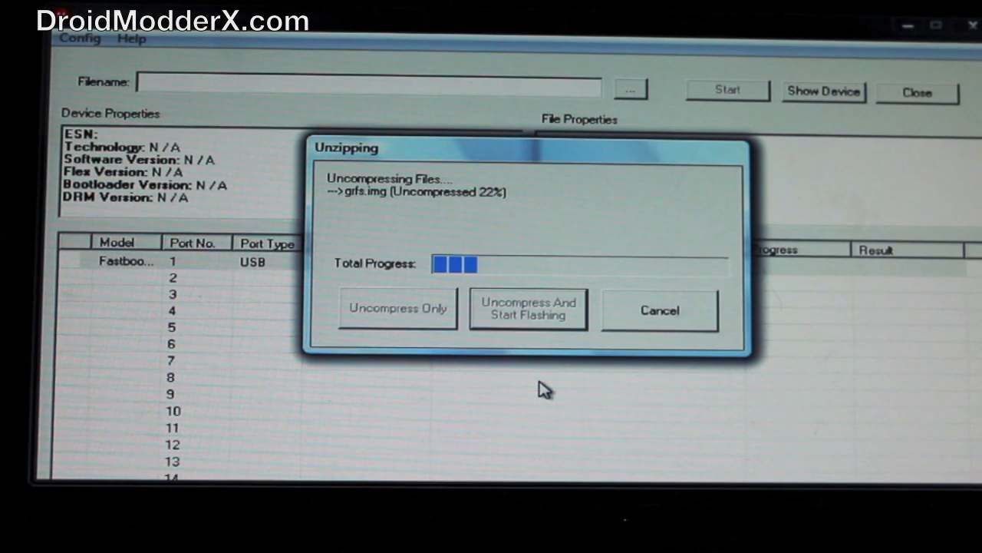
click(528, 309)
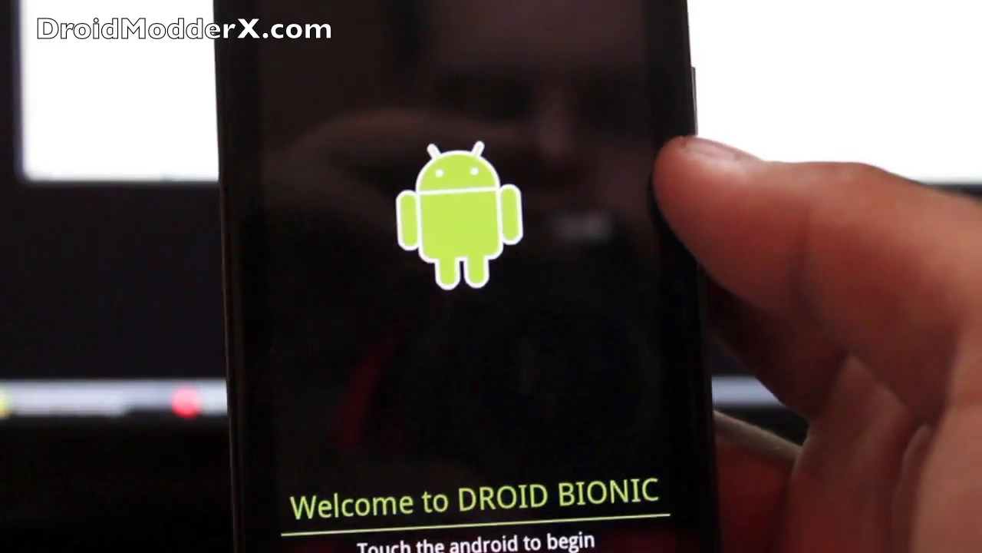
- Start the DROID BIONIC first-time setup from the Welcome screen
click(460, 230)
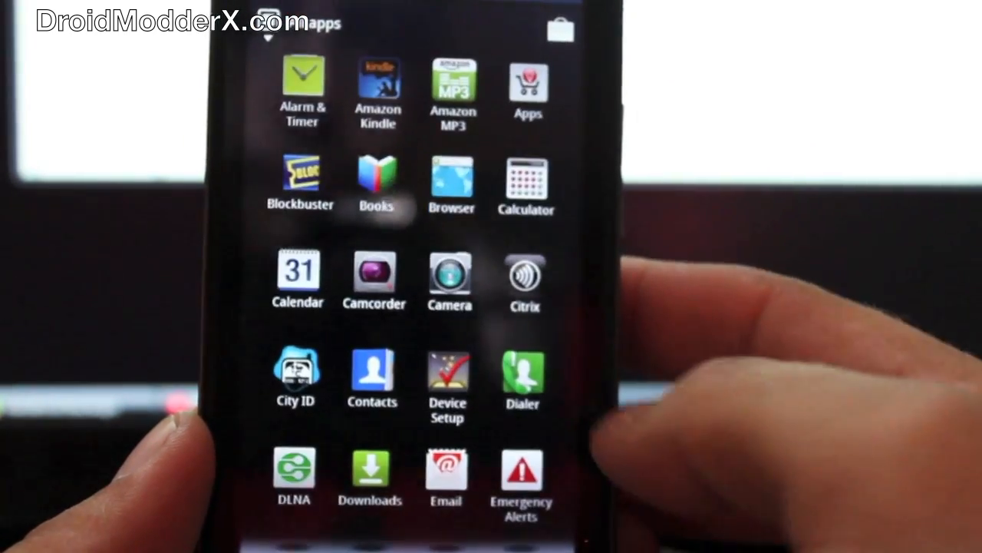
- Go into Settings and scroll down toward About phone to confirm Android 2.3.4, system 5.9.902
scroll(down, 3)
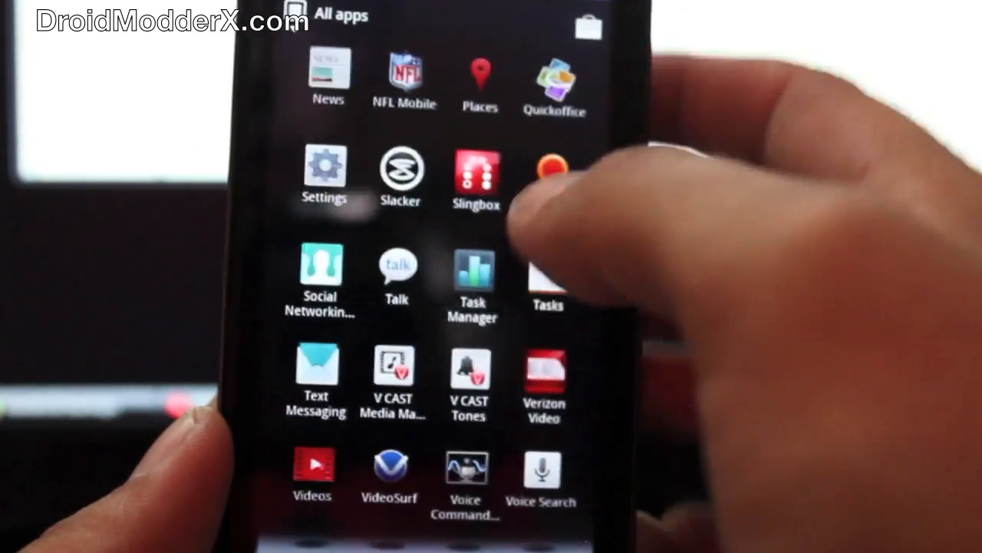
click(322, 166)
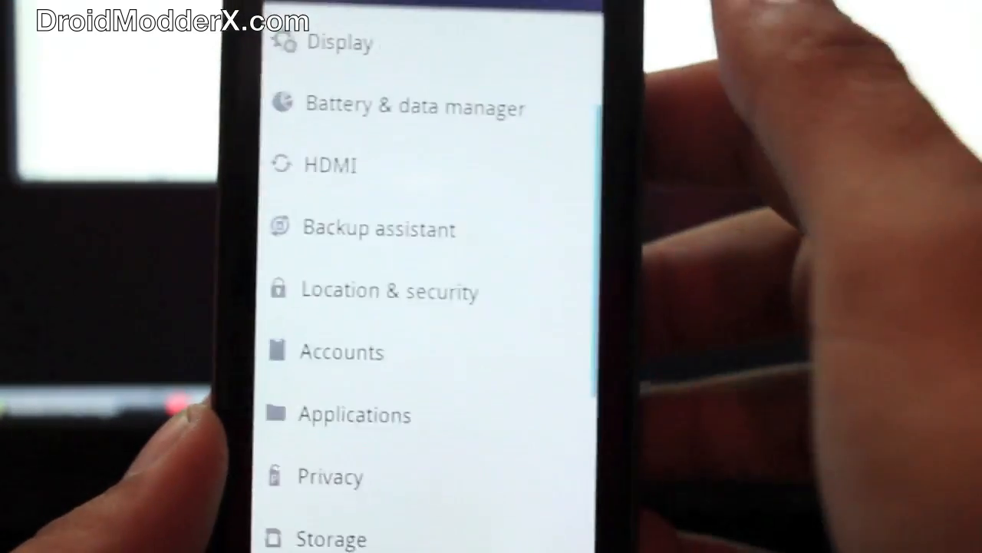
scroll(down, 3)
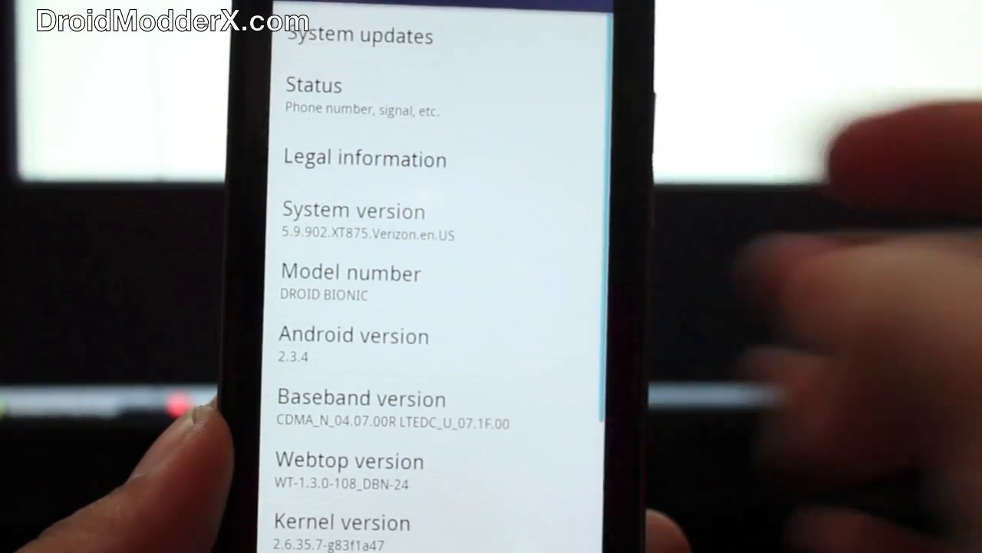